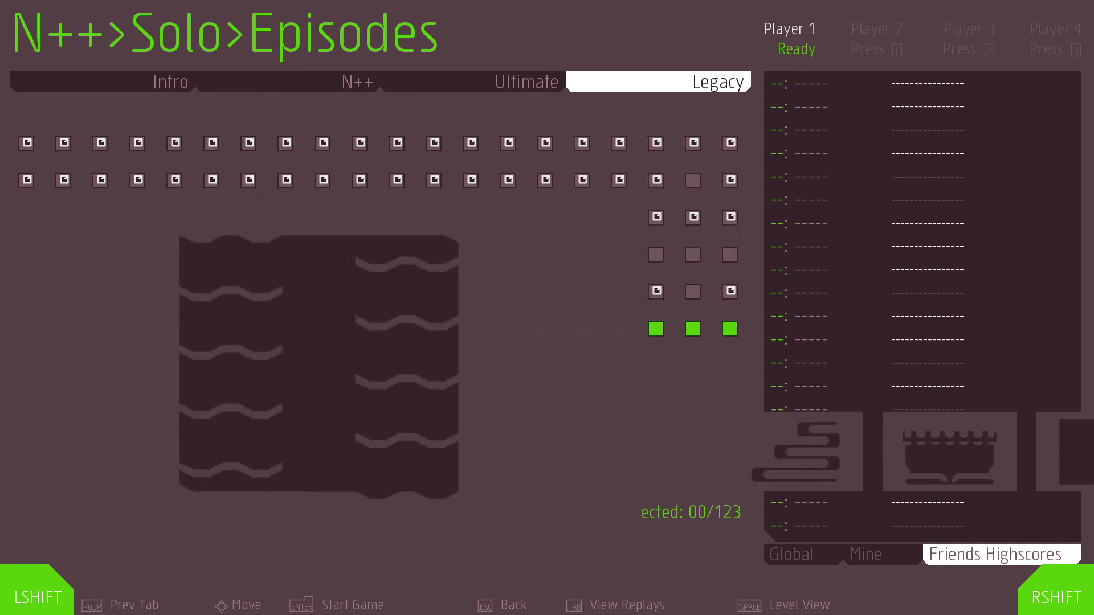
- Start Legacy Episode X-03 and clear Level 00 with 97.850 seconds remaining
key(enter)
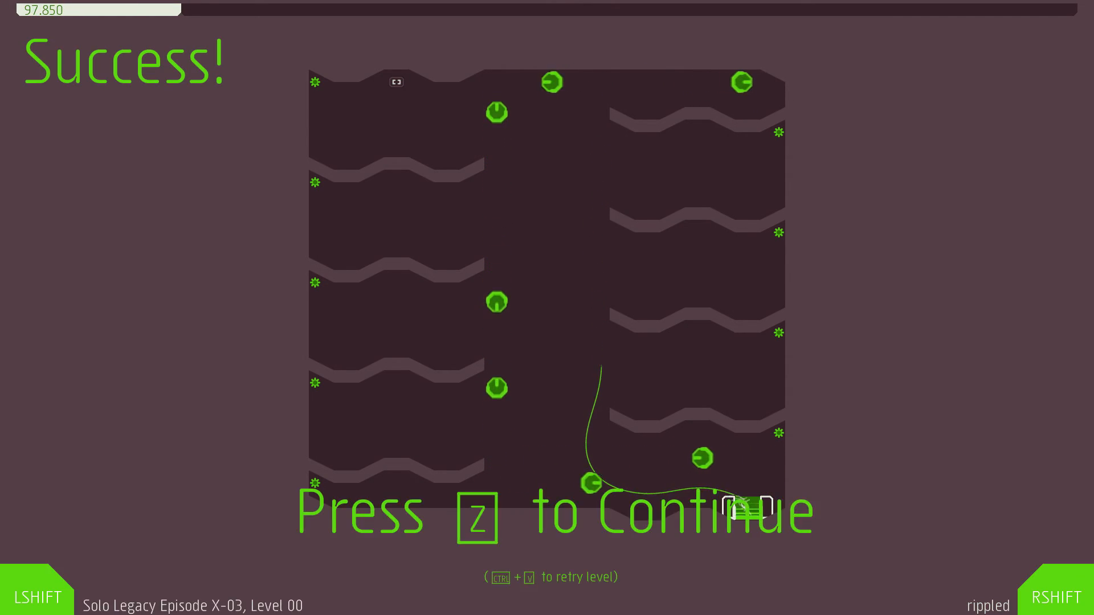
- Continue to Level 01 and run the winding corridor to the exit, finishing with 107.533 seconds
key(z)
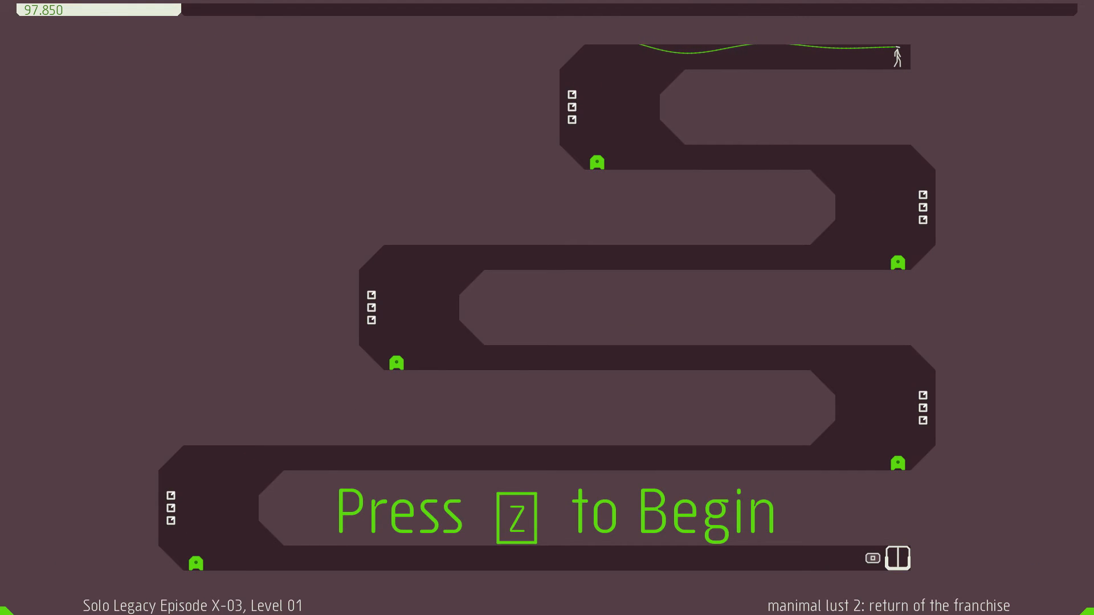
key(z)
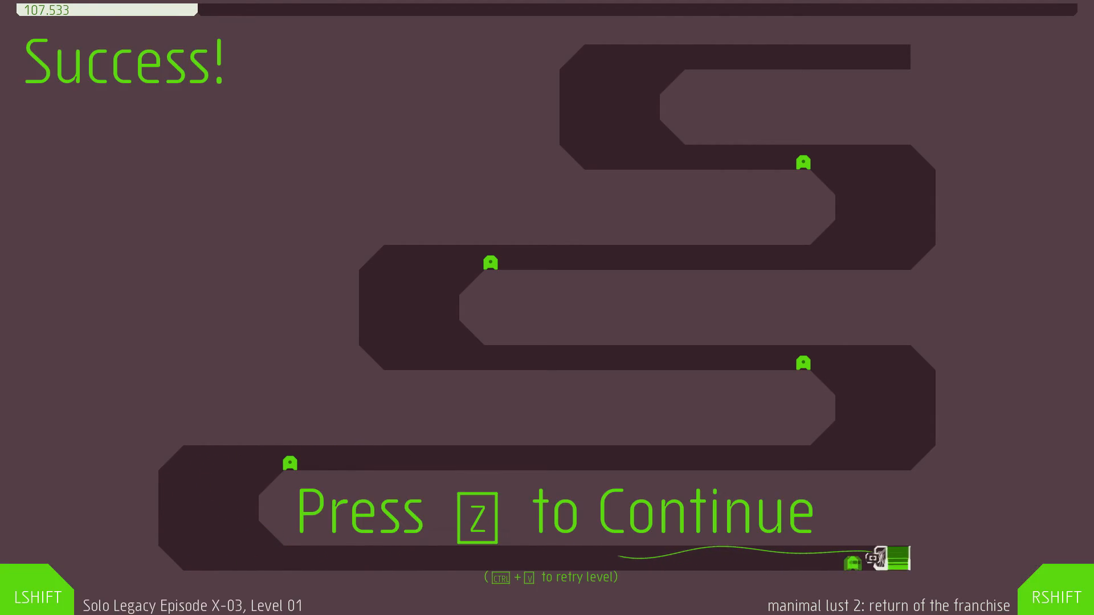
- Continue to Level 02 and clear it, leaving Level 03 loaded with 157.733 seconds
key(z)
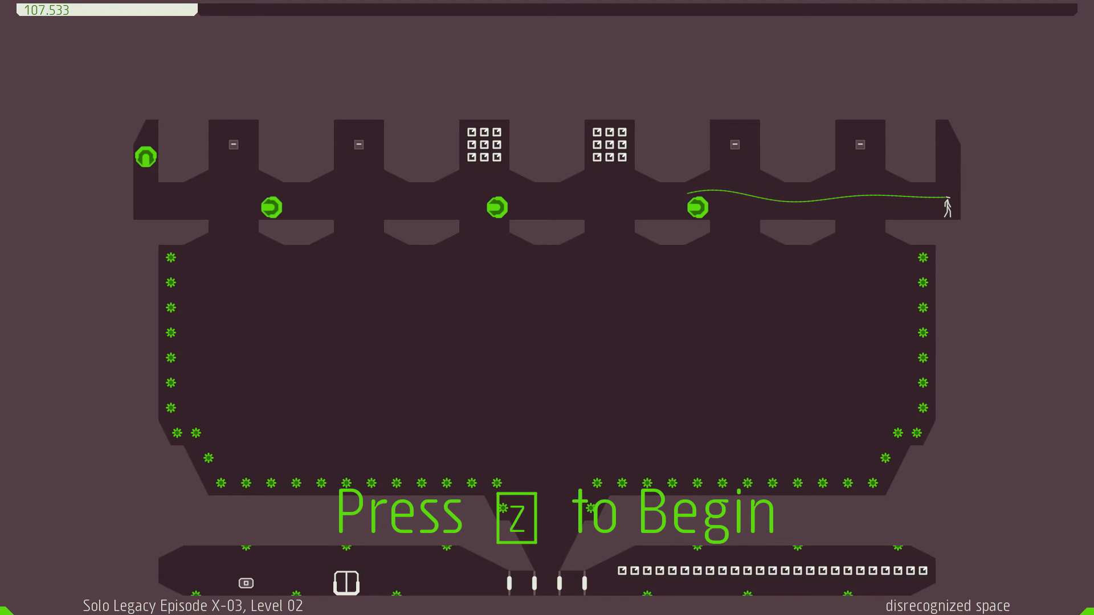
key(z)
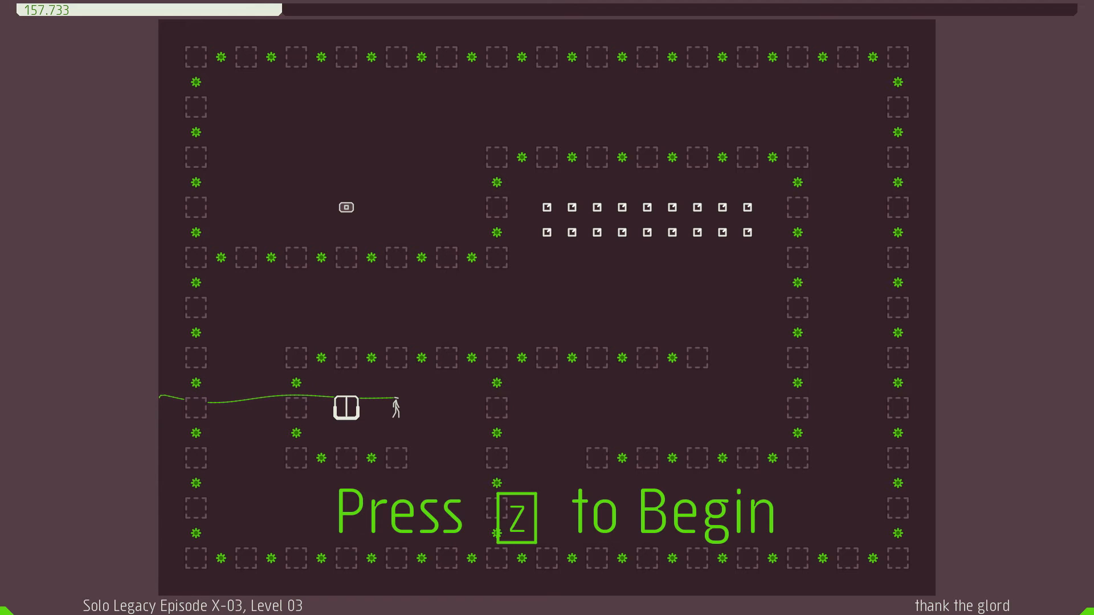
- Play Level 03 to the exit, leaving Level 04 loaded with 150.967 seconds
key(z)
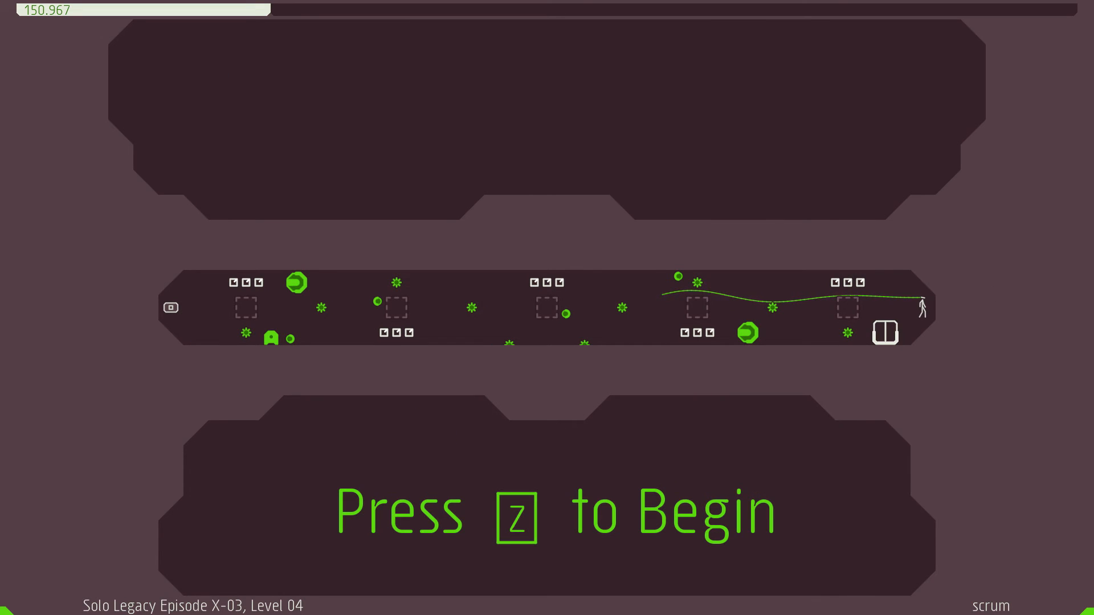
- Clear Level 04 to finish Episode X-03 with 158.150 seconds and global rank 122
key(z)
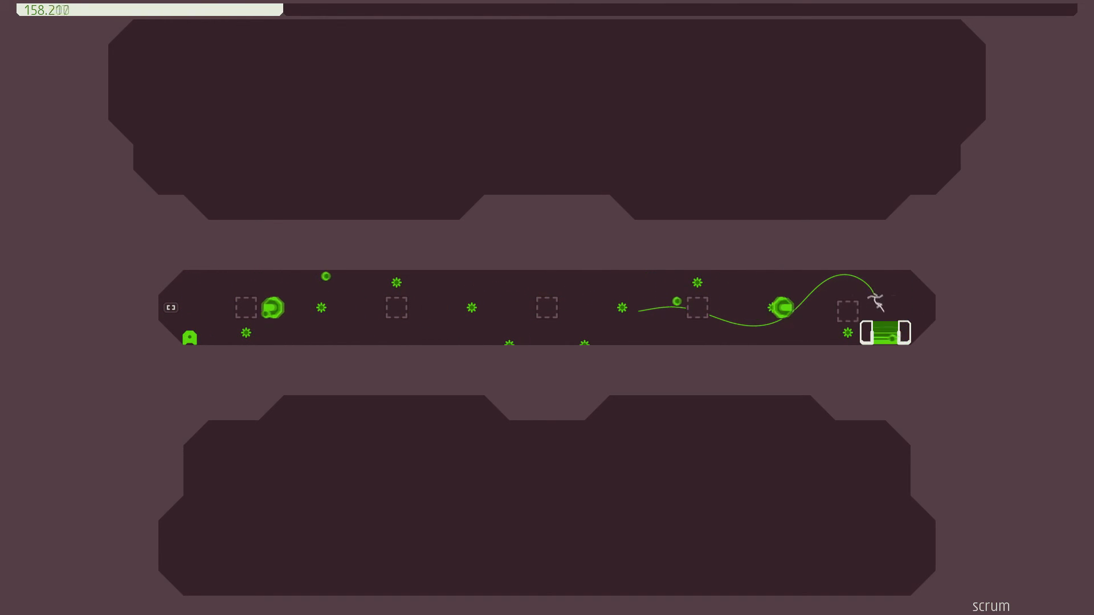
key(z)
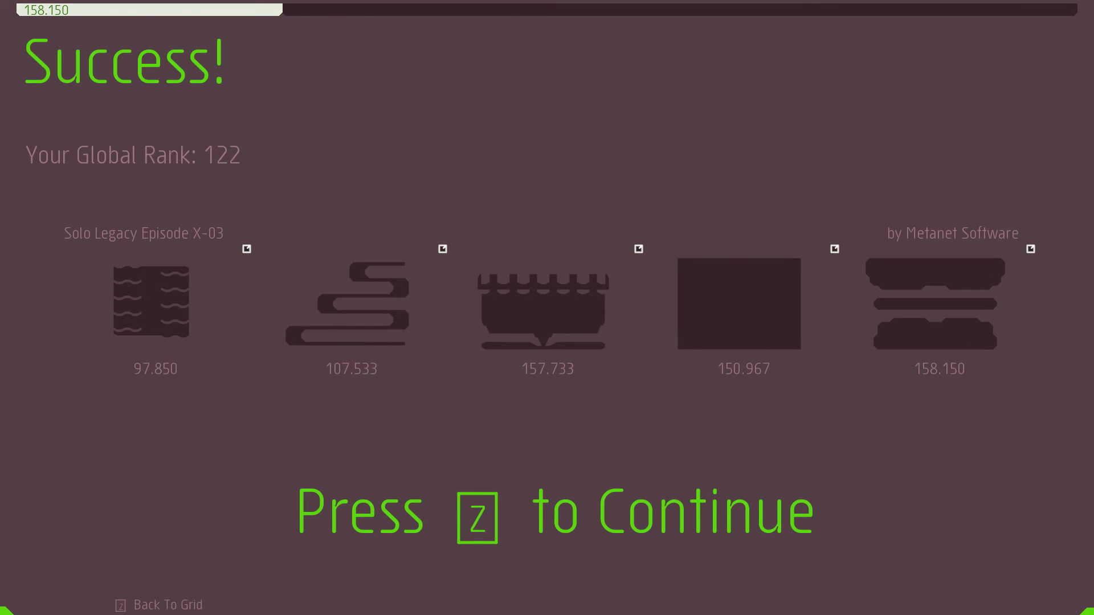
- Play Level 00 of Episode X-04, collecting gold and reaching the exit with 92.983 seconds
key(z)
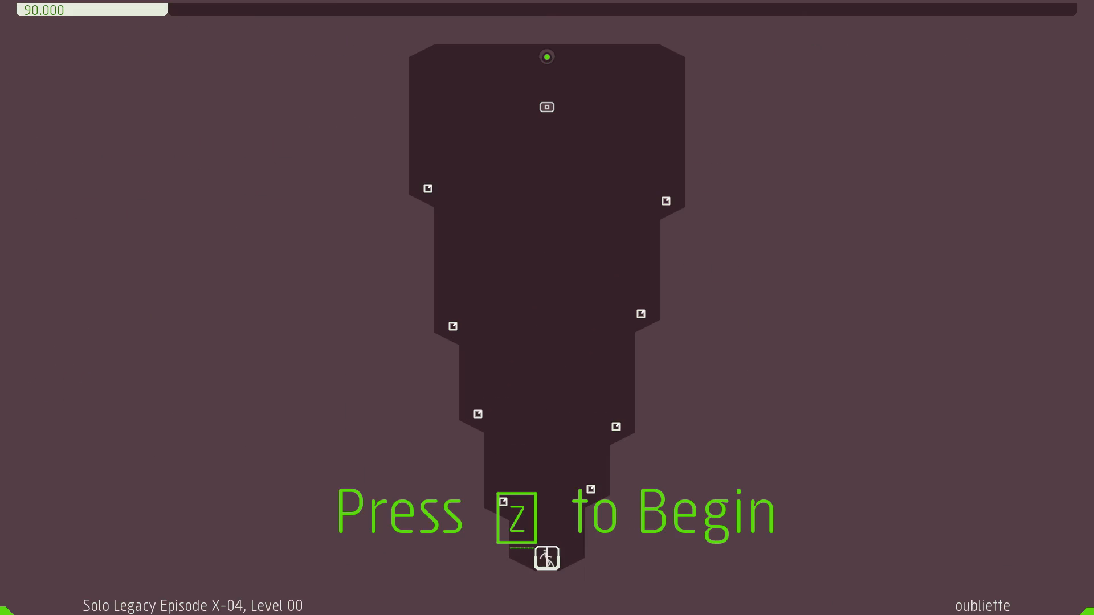
key(z)
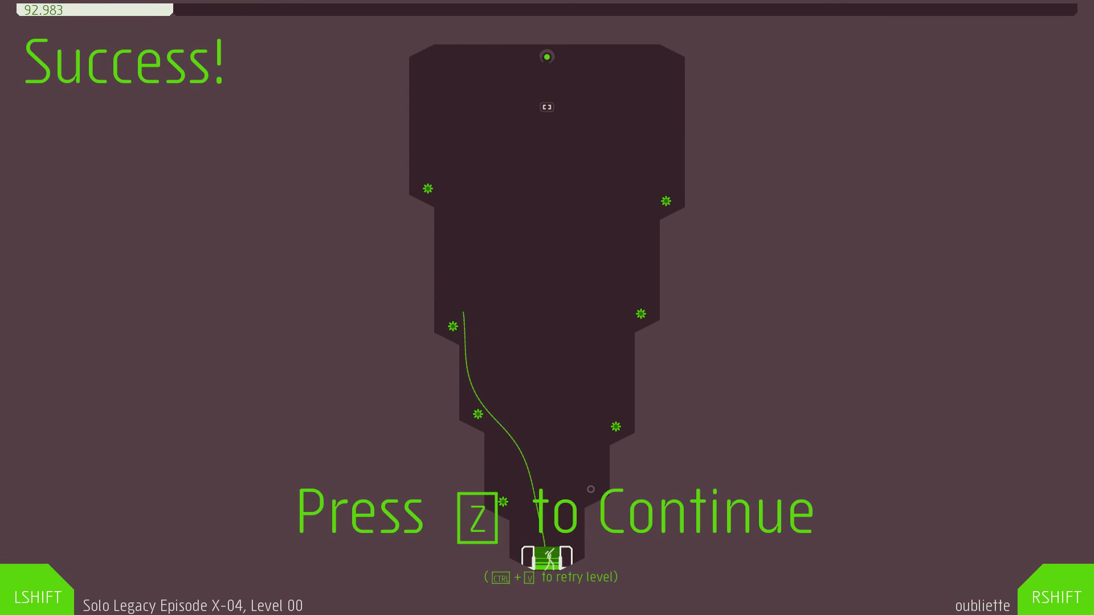
- Continue to Level 01, eruptive, and play an attempt that ends in the ninja's death
key(z)
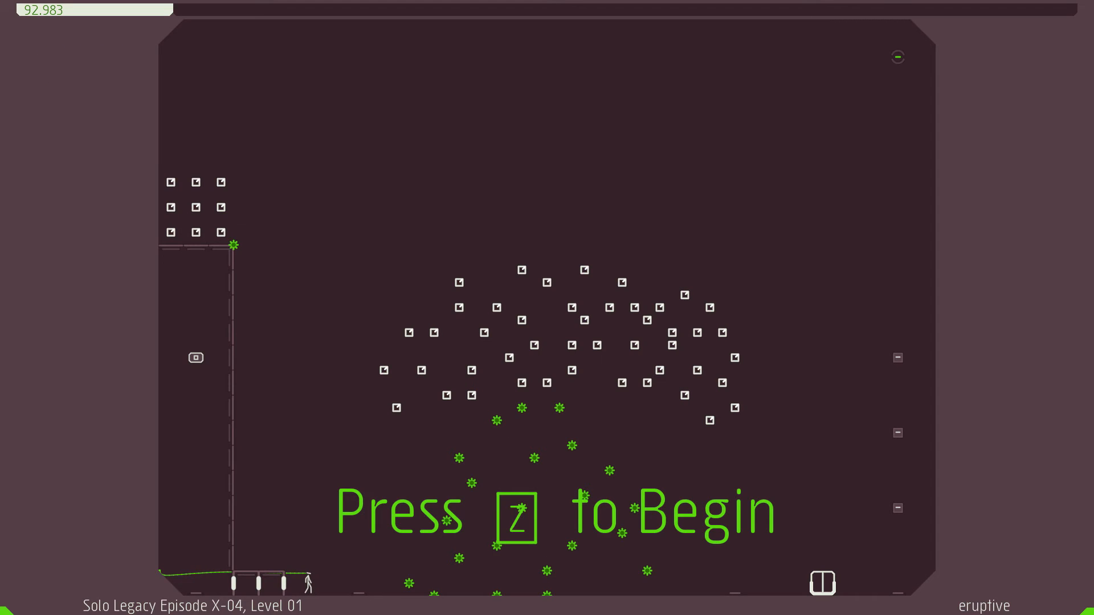
key(z)
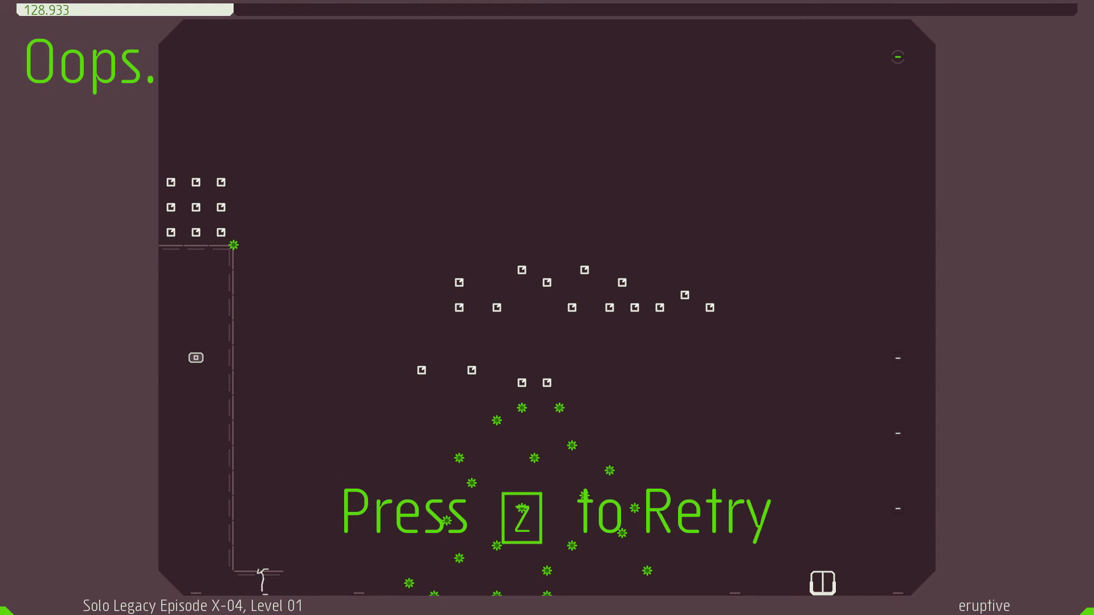
- Retry Level 01, eruptive, from its starting layout with 92.750 seconds on the timer
key(z)
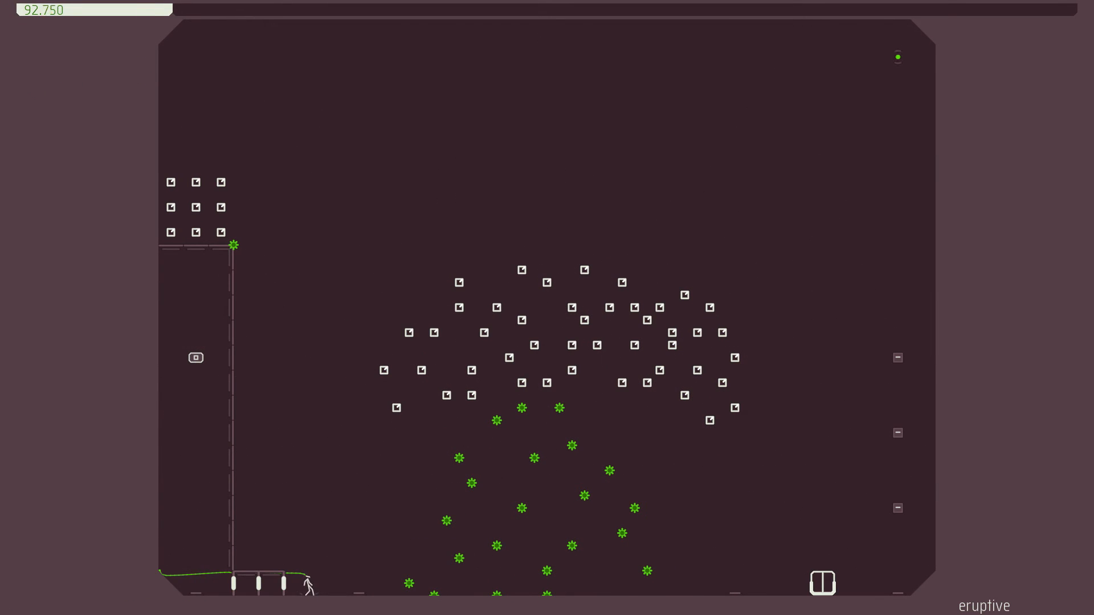
- Pause and resume Level 01, then reach the exit door with 93.650 seconds remaining
key(Escape)
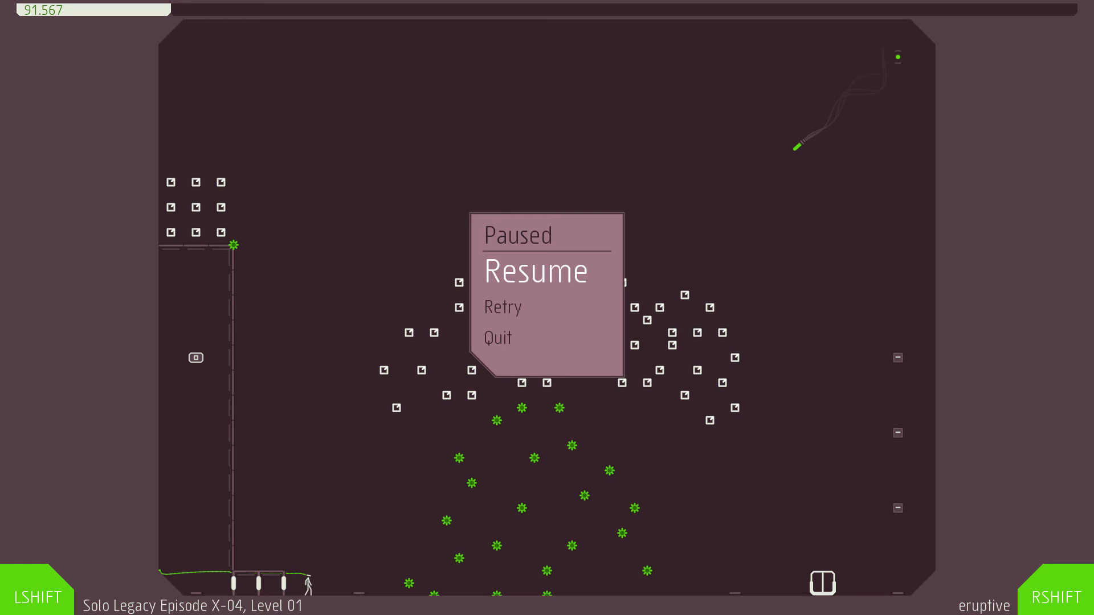
click(534, 271)
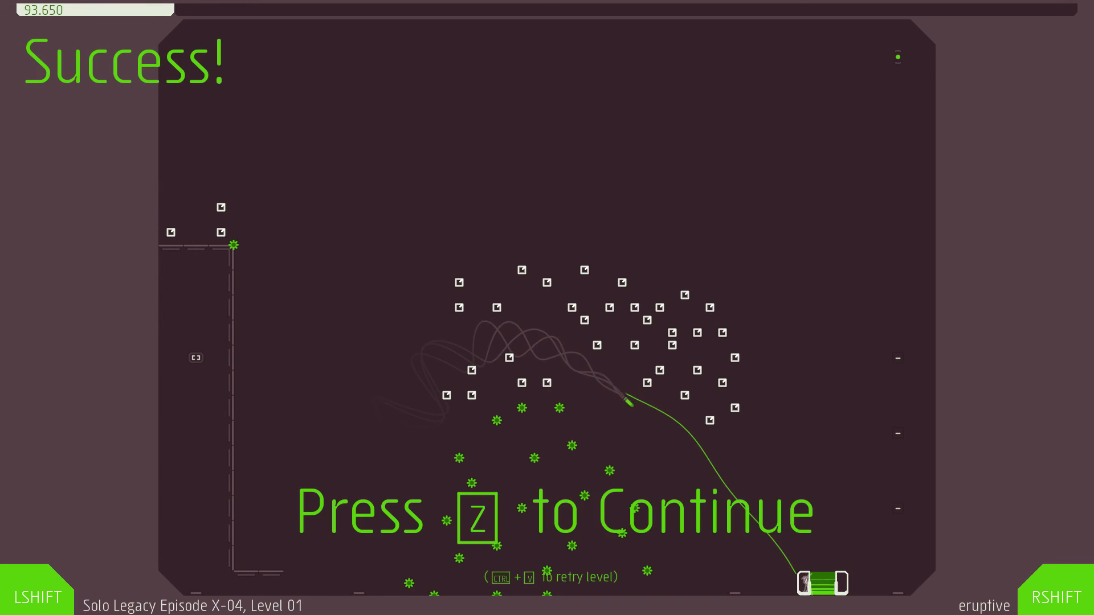
- Continue to Level 02, pattern recognition, and play an attempt ending in death at 83.300 seconds
key(z)
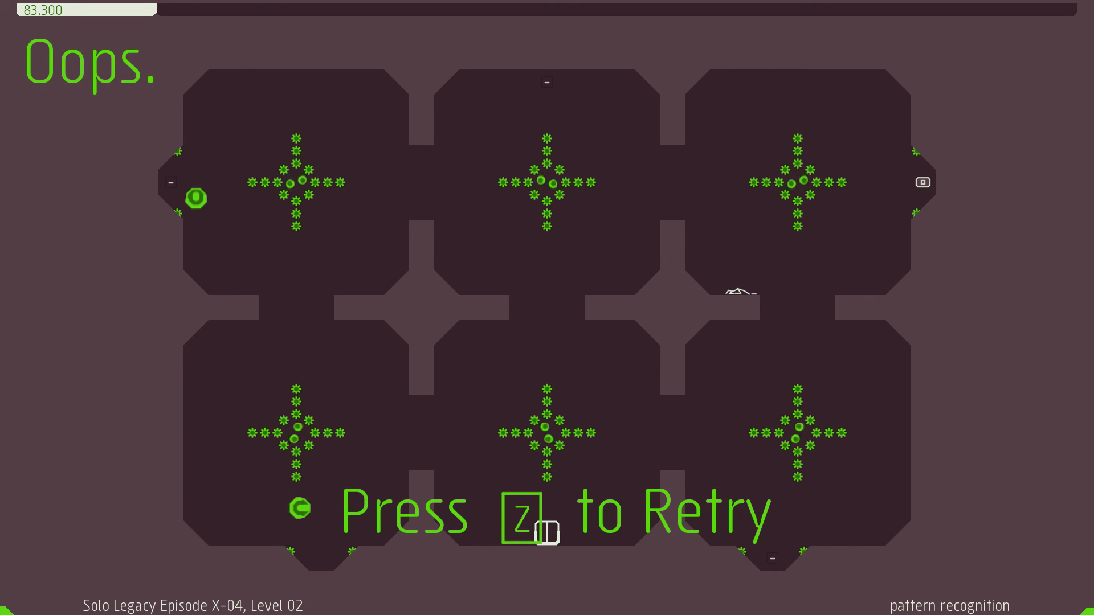
- Retry Level 02 and reach the exit with 101.083 seconds remaining
key(z)
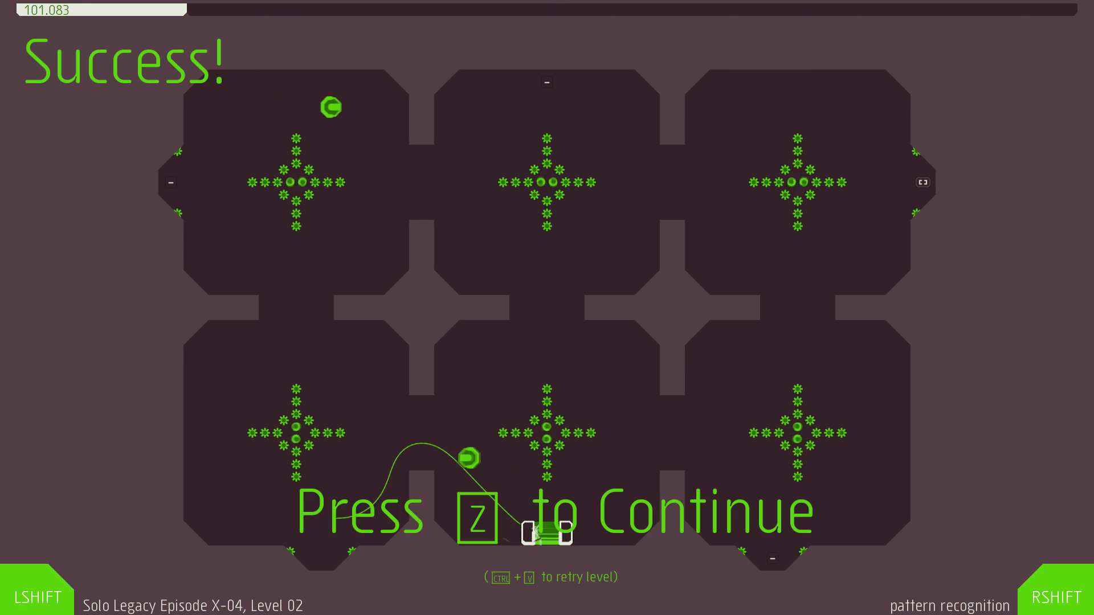
- Start Level 03 'under pressure', restart after two deaths, and reach the exit with 182.283 seconds left
key(z)
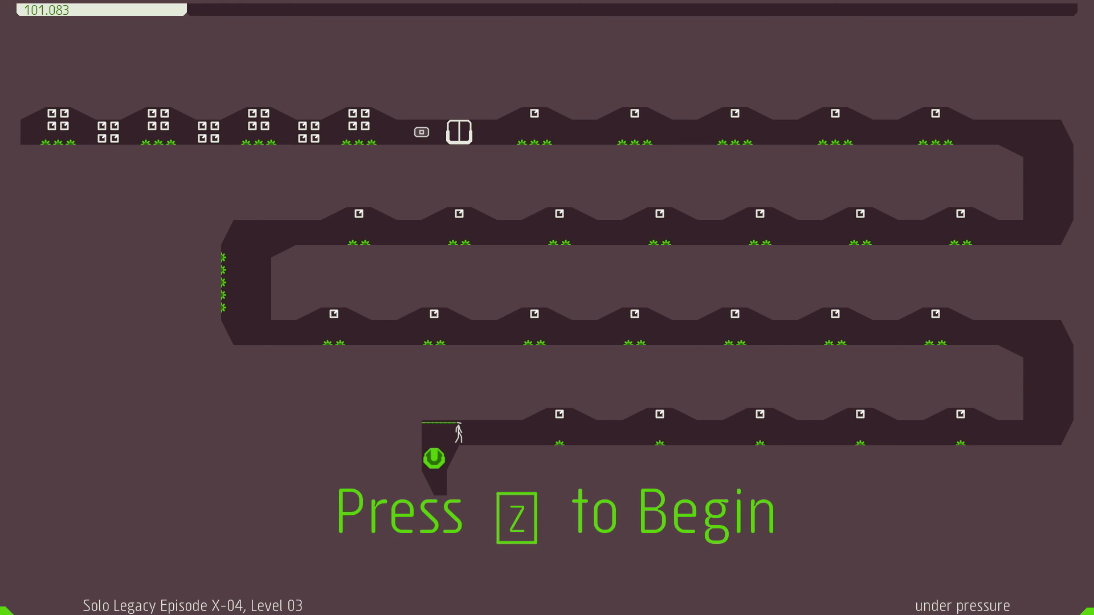
key(z)
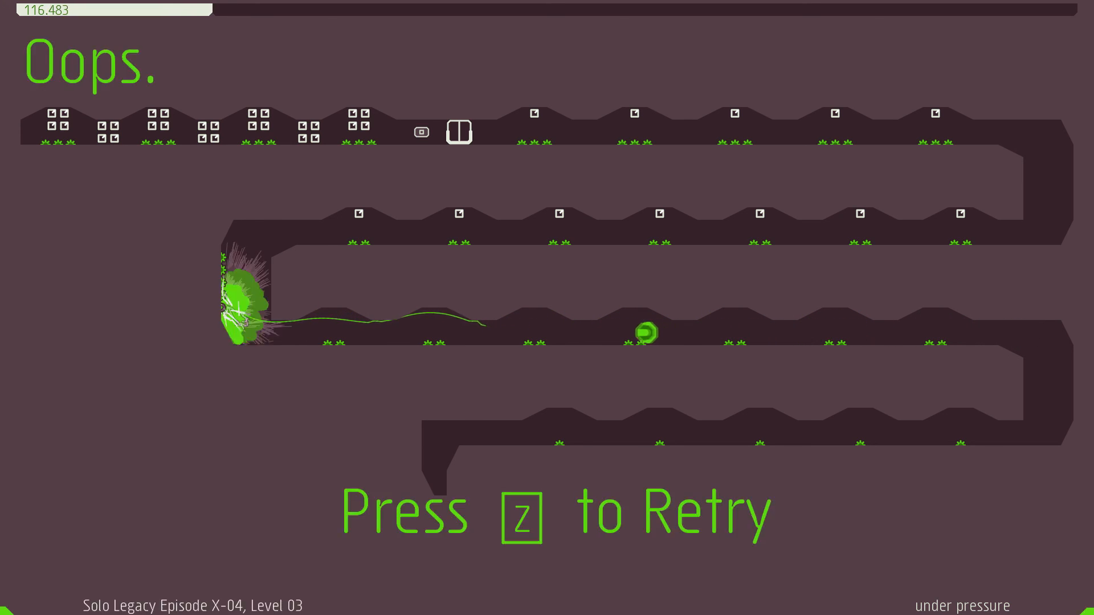
key(z)
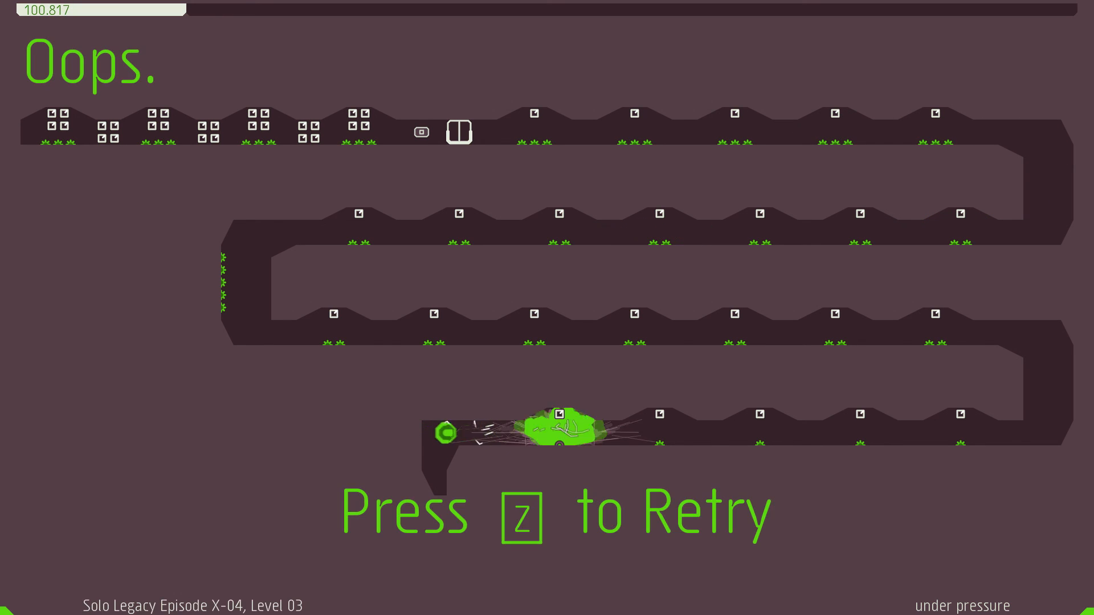
key(z)
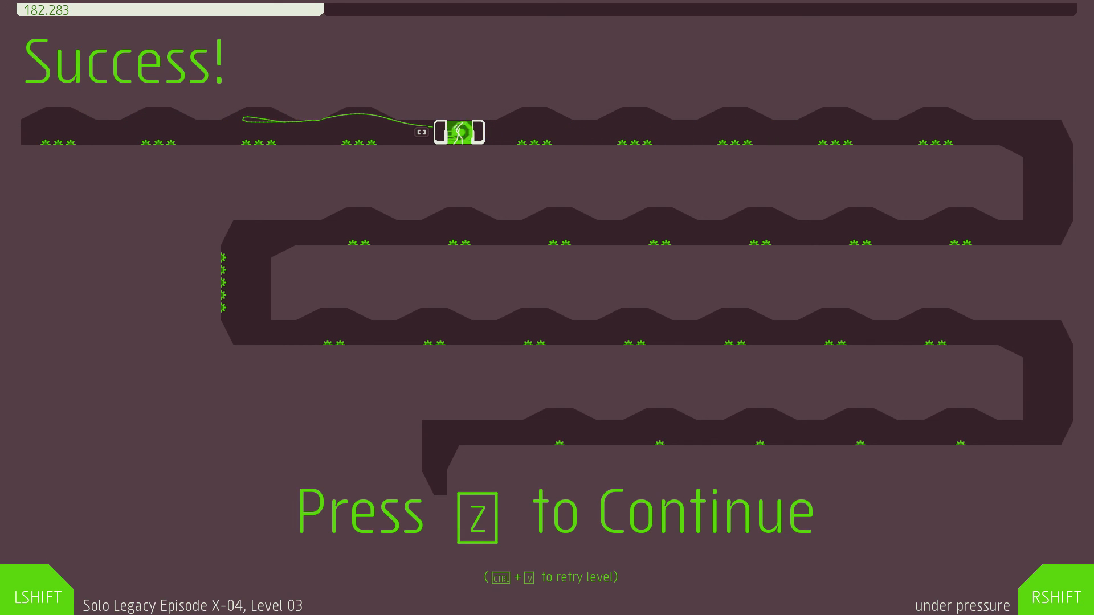
- Continue from the Success screen to Level 04 'zenith' with 182.283 seconds available
key(z)
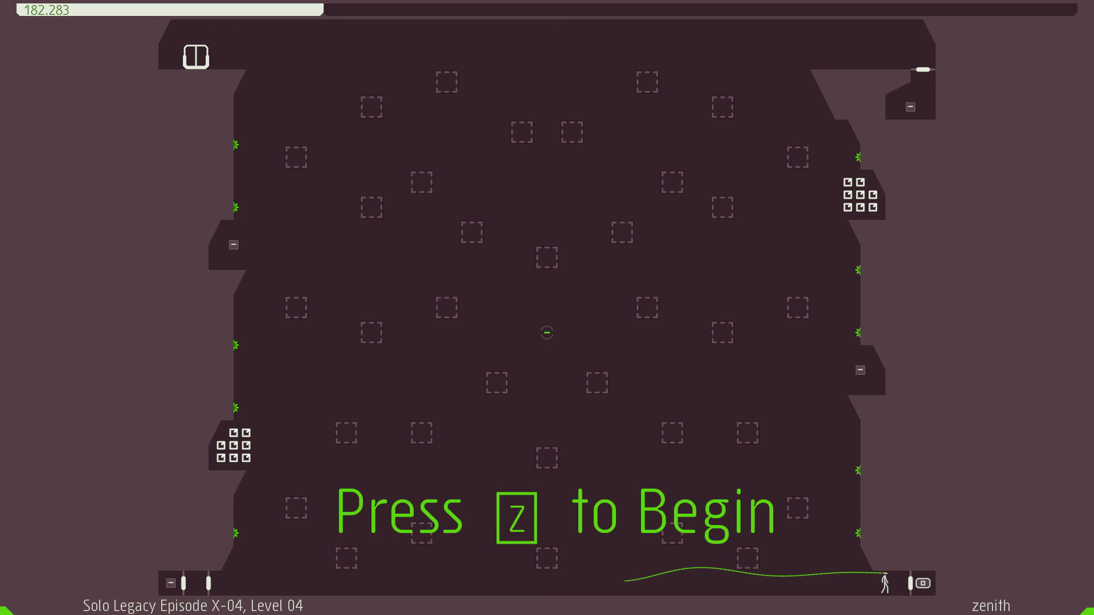
- Clear Level 04 after two restarts, finishing X-04 at 140.483 seconds, rank 158, then return to Episodes
key(z)
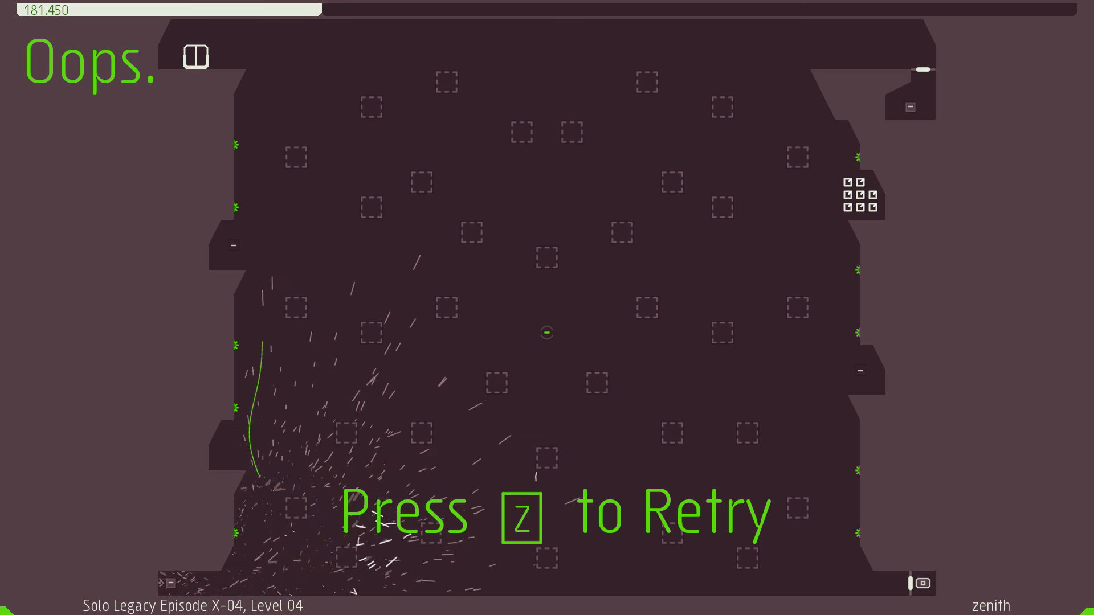
key(z)
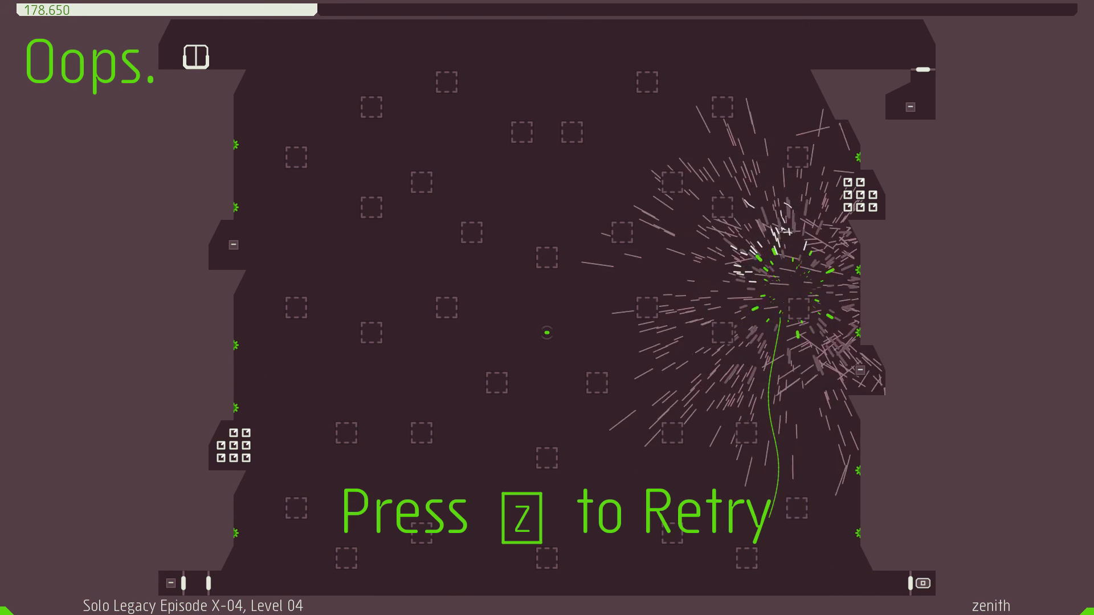
key(z)
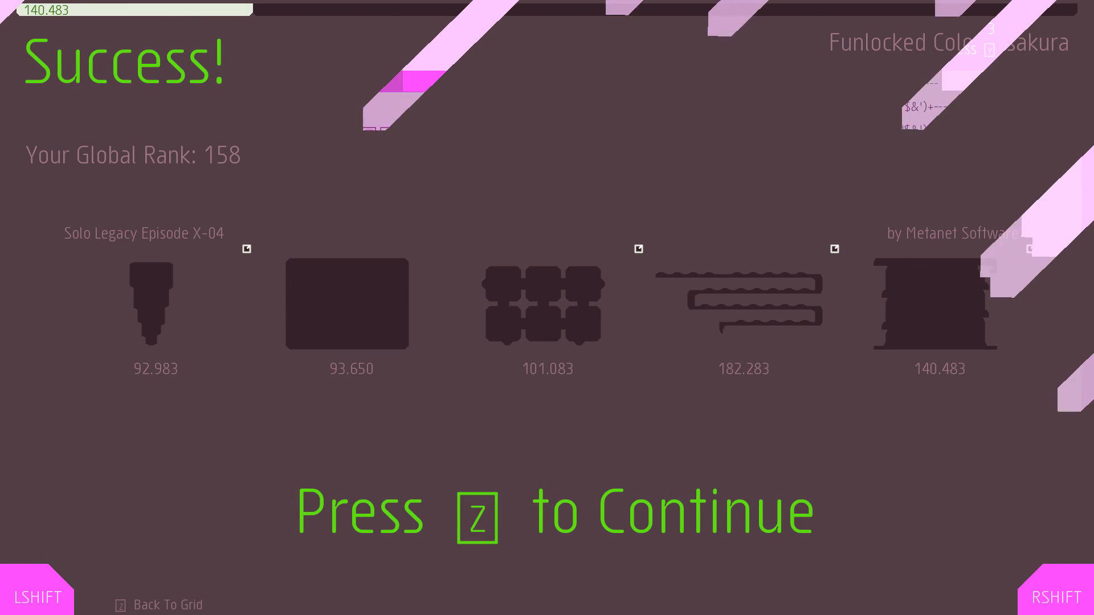
key(z)
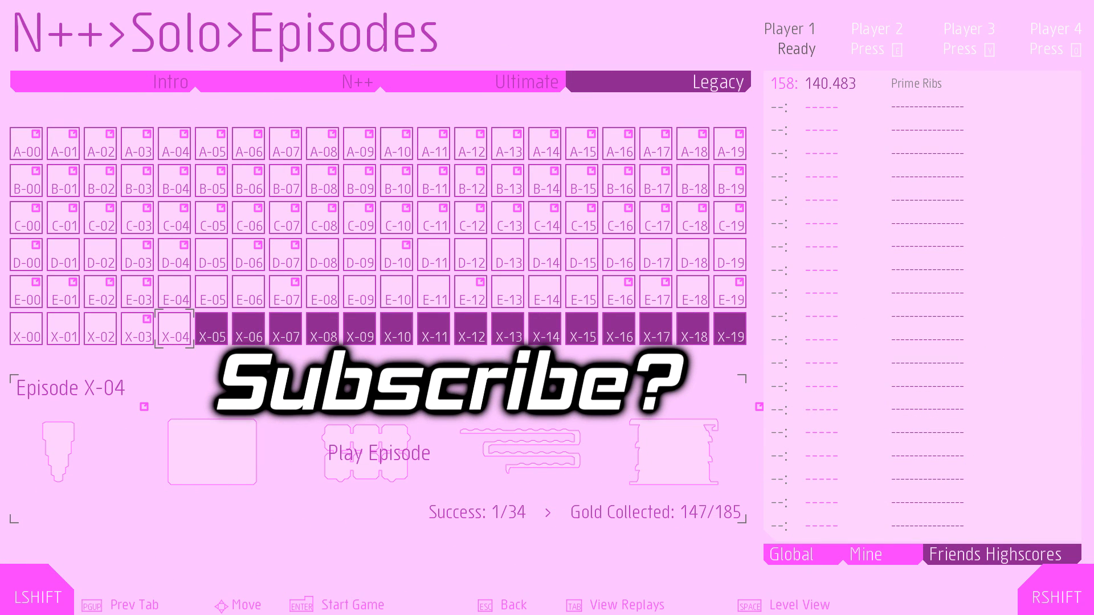